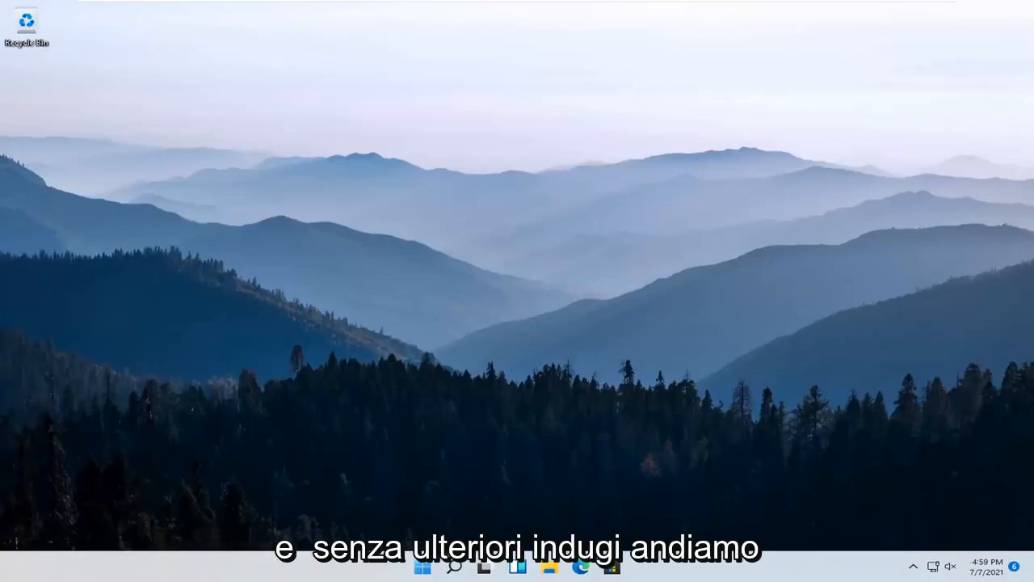
{"action": "mouse_move", "coordinate": [772, 401]}
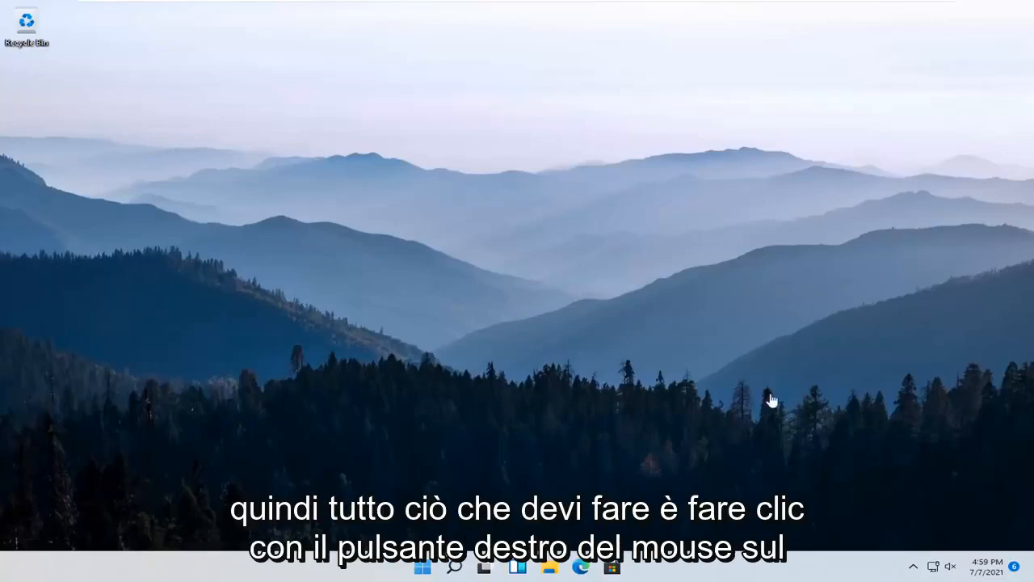
Step: Launch Settings from the Start button's Quick Link menu
{"action": "right_click", "coordinate": [423, 566]}
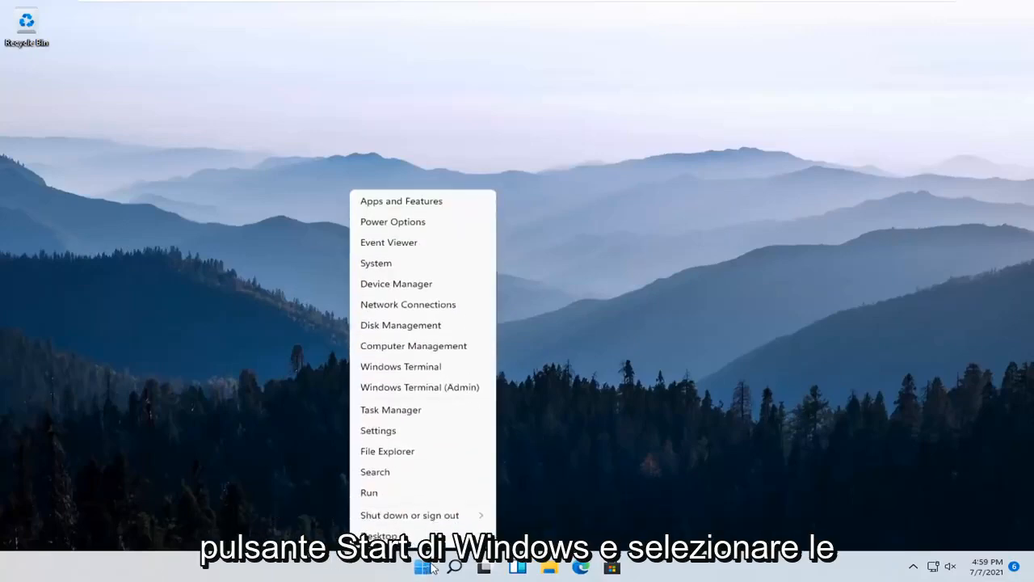
{"action": "left_click", "coordinate": [378, 430]}
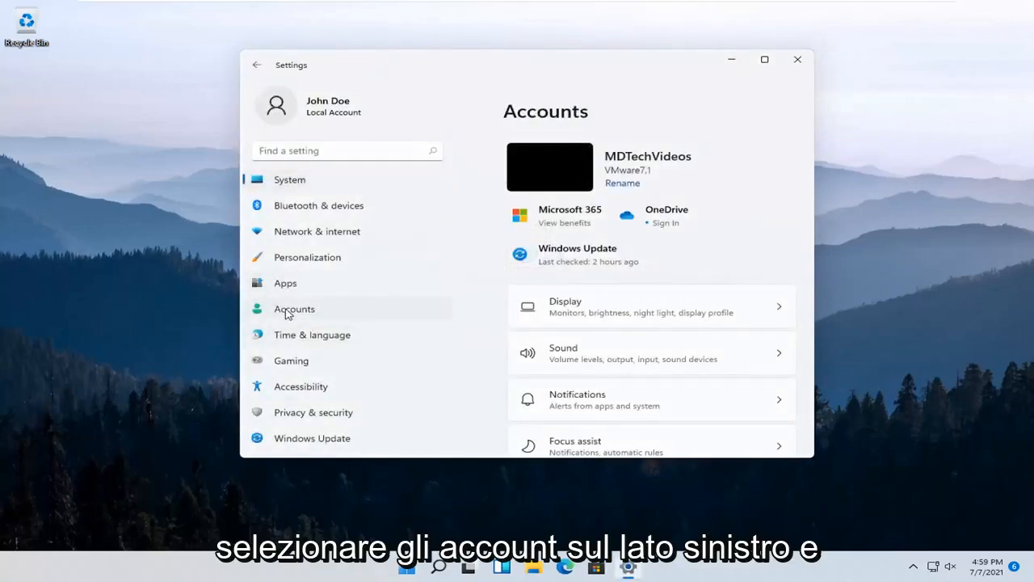
Step: Go to Accounts > Your info and briefly browse for a picture file, cancelling without choosing one
{"action": "left_click", "coordinate": [295, 309]}
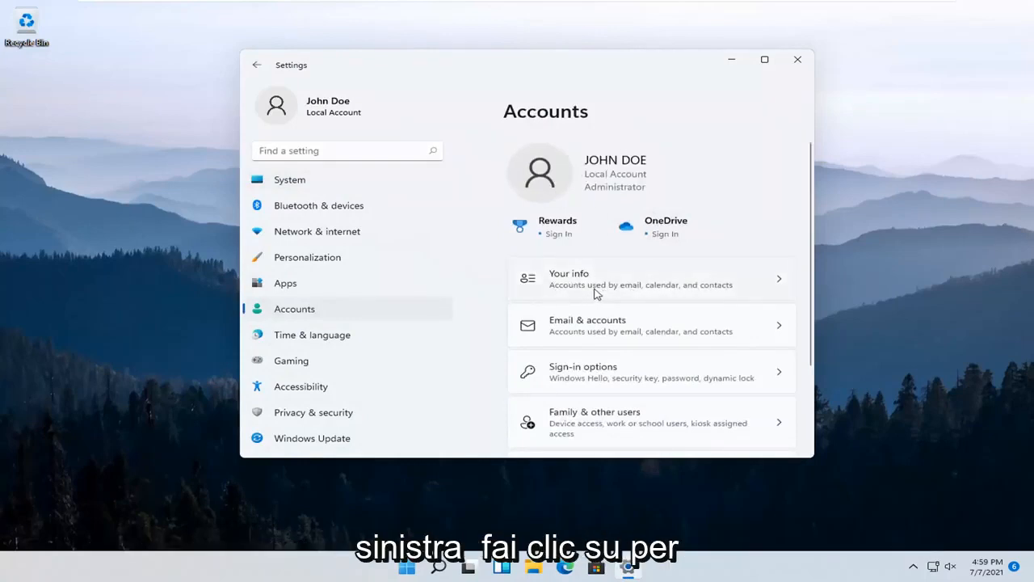
{"action": "left_click", "coordinate": [650, 278]}
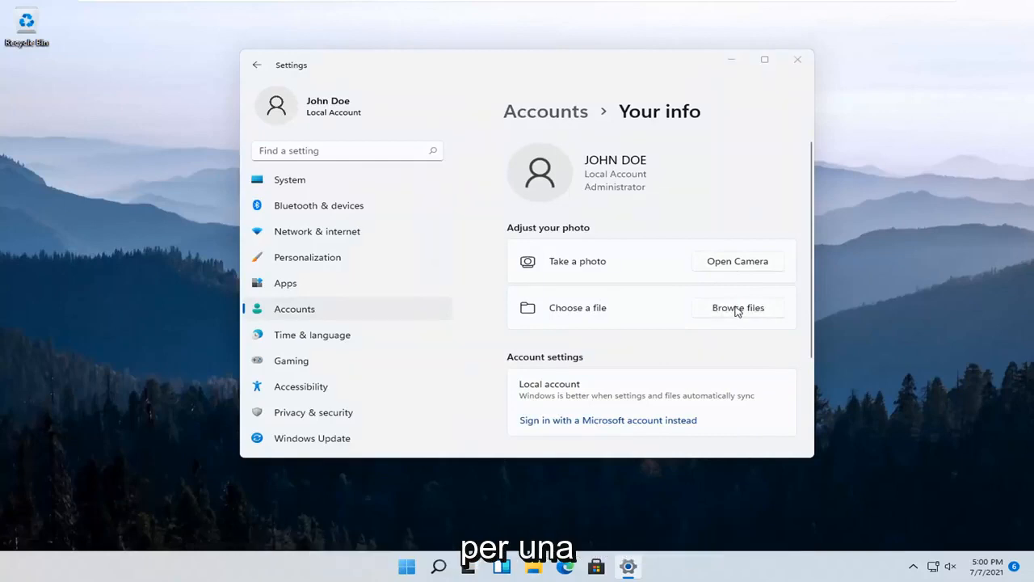
{"action": "left_click", "coordinate": [737, 307]}
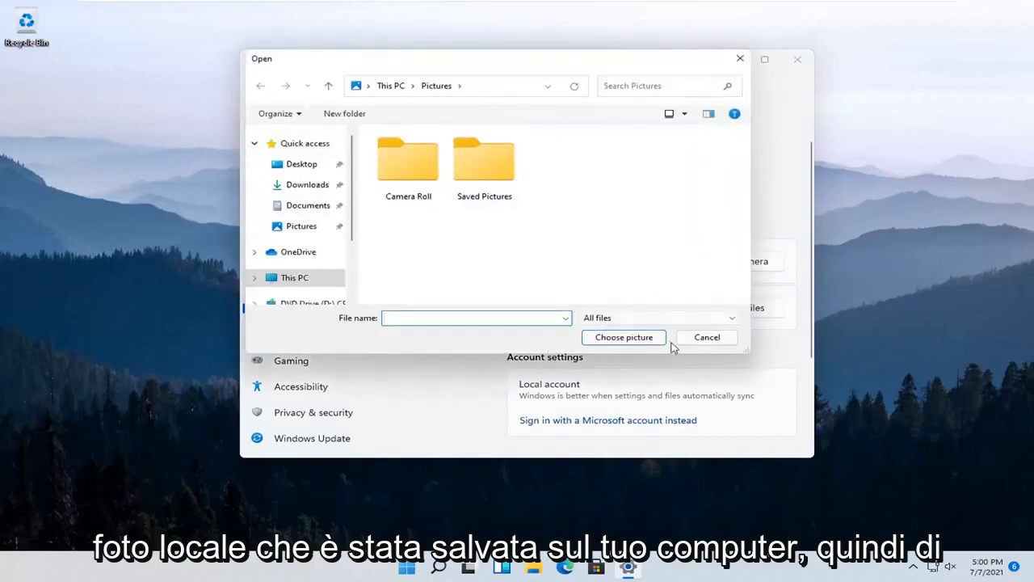
{"action": "left_click", "coordinate": [706, 338]}
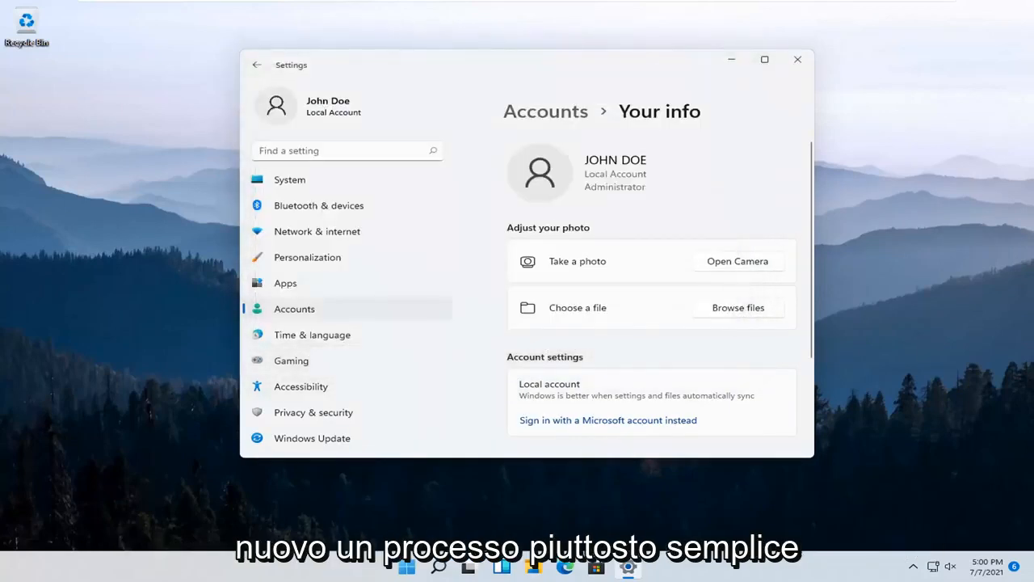